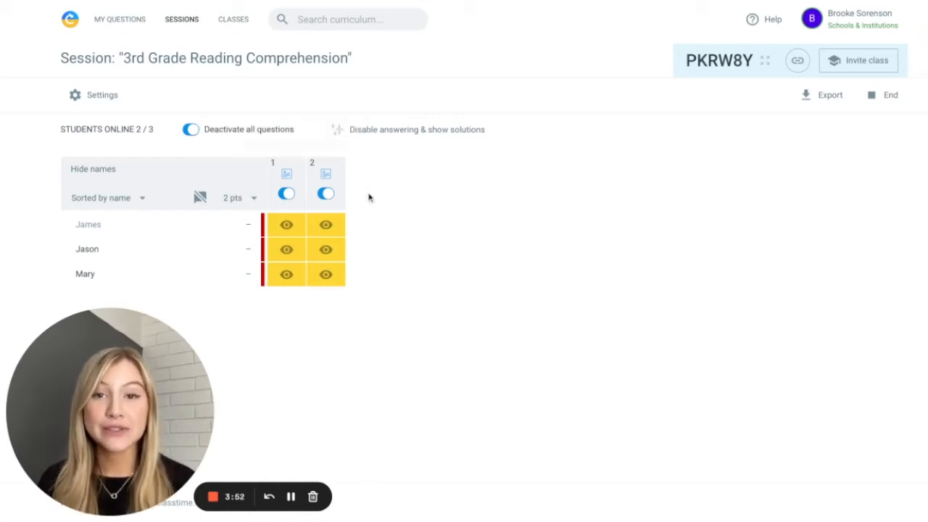
pyautogui.moveTo(373, 230)
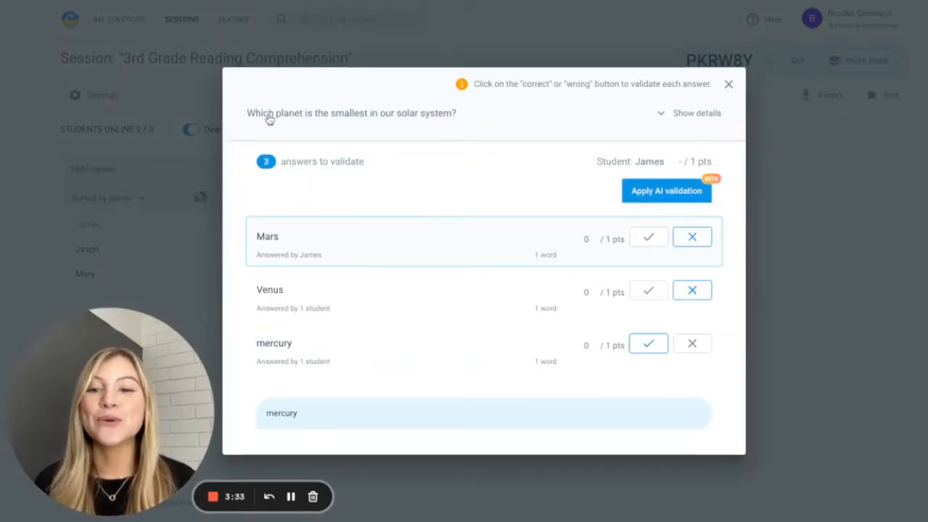
pyautogui.moveTo(400, 119)
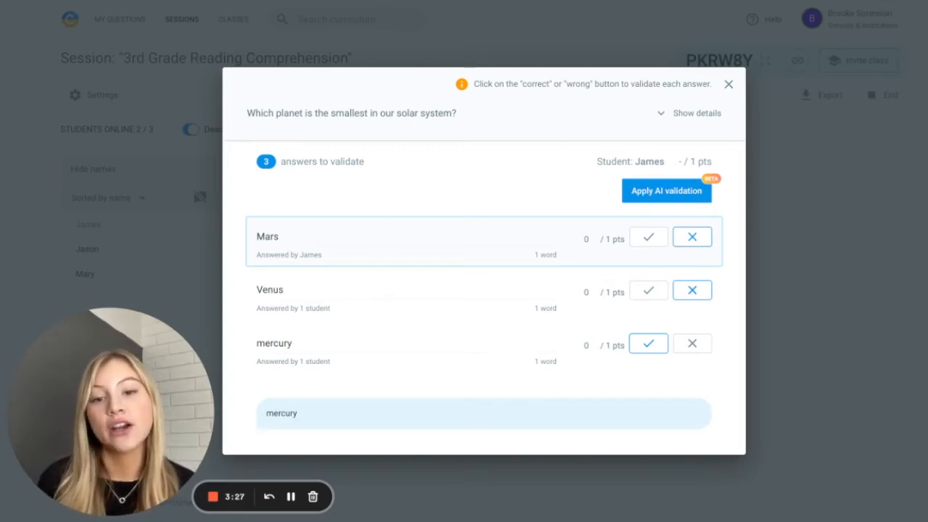
pyautogui.moveTo(348, 243)
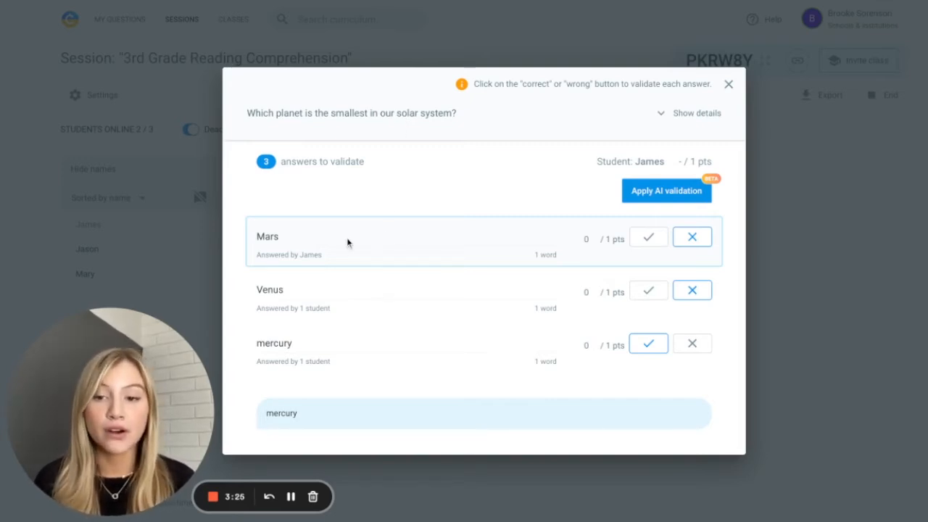
pyautogui.moveTo(692, 290)
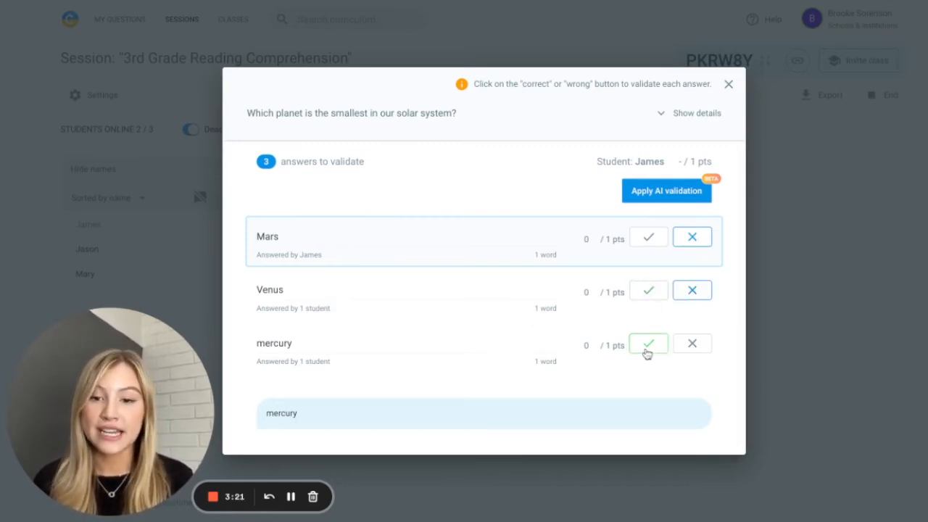
# Apply AI validation to the smallest-planet answers, marking Mars and Venus wrong and mercury correct
pyautogui.click(647, 343)
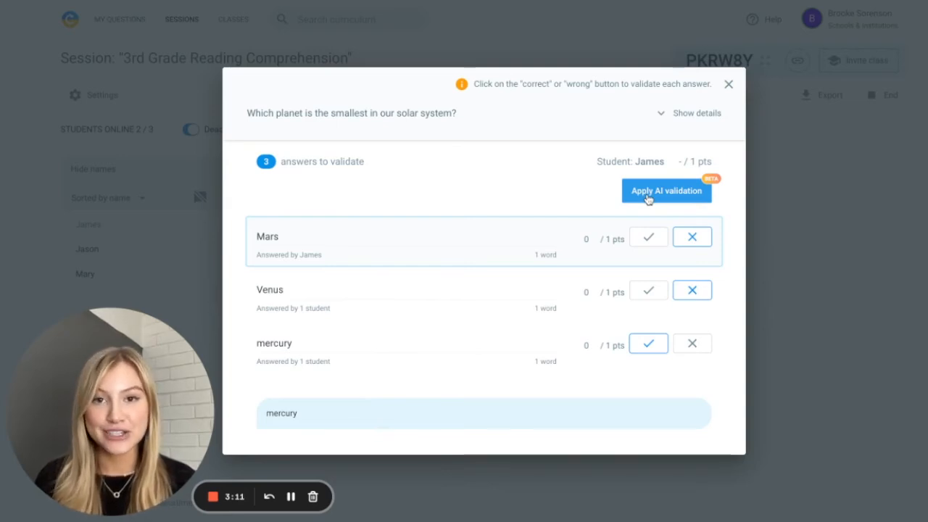
pyautogui.click(666, 190)
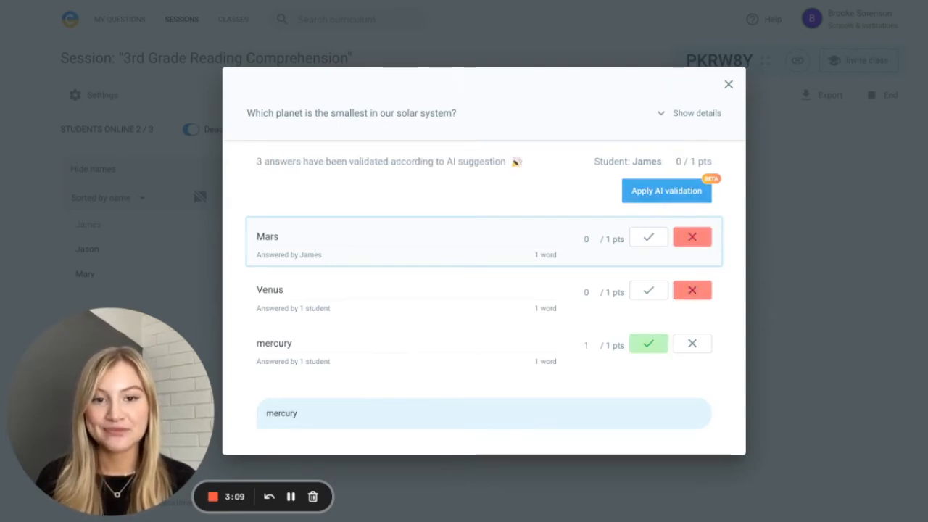
# Apply AI validation to the constellation answers: both Earth-rotation answers correct, Milky Way wrong
pyautogui.click(728, 84)
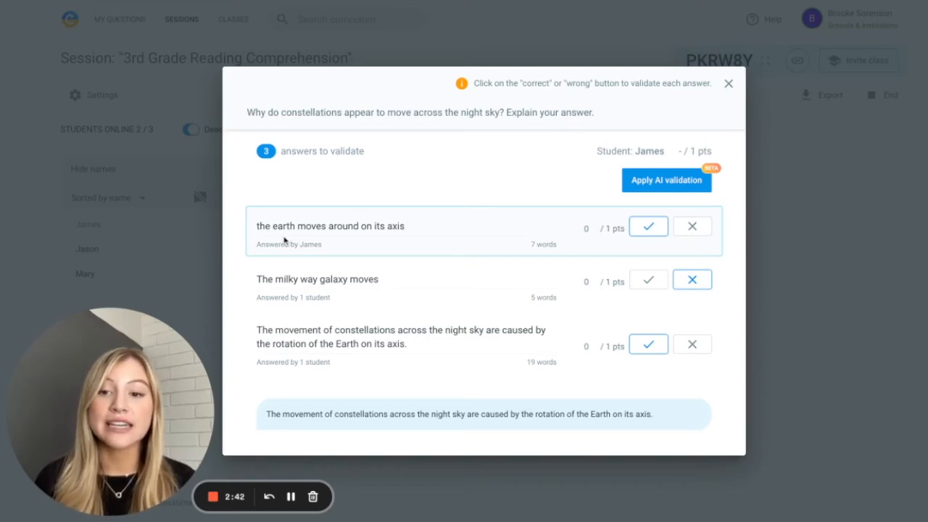
pyautogui.moveTo(393, 247)
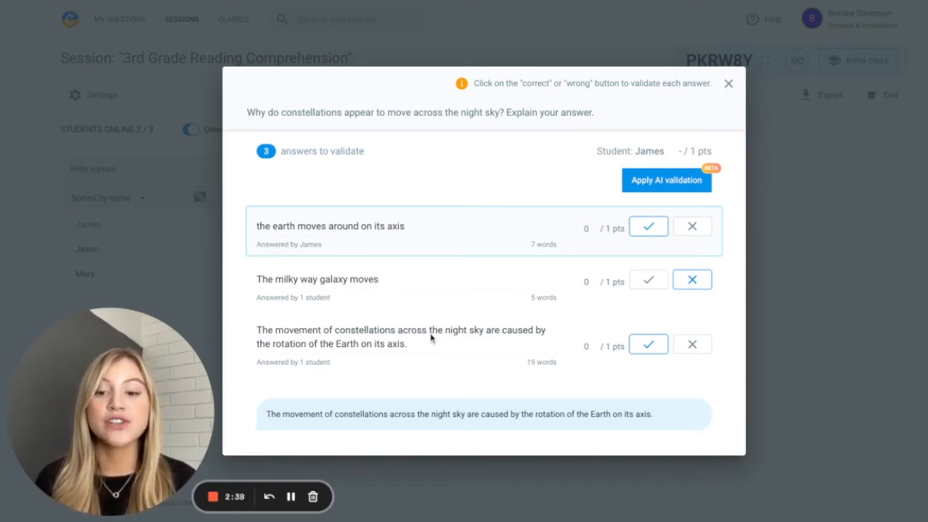
pyautogui.moveTo(354, 349)
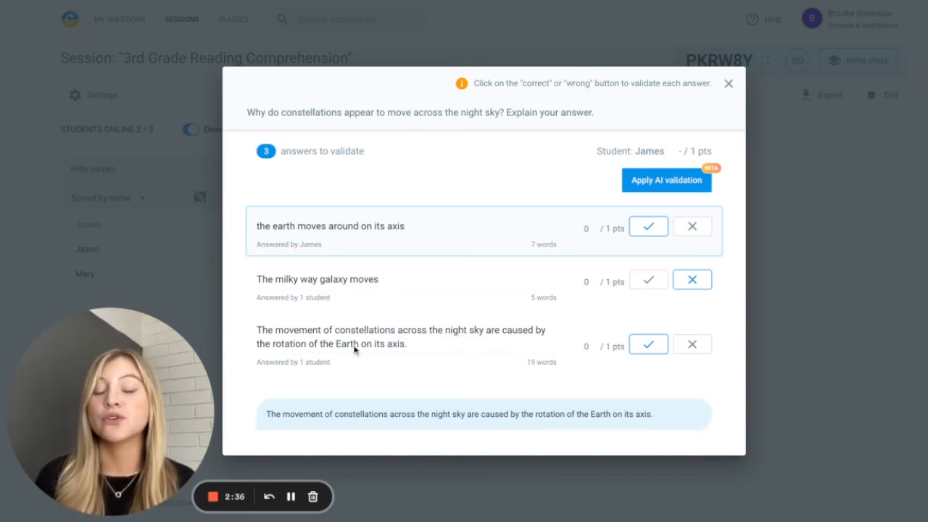
pyautogui.moveTo(337, 353)
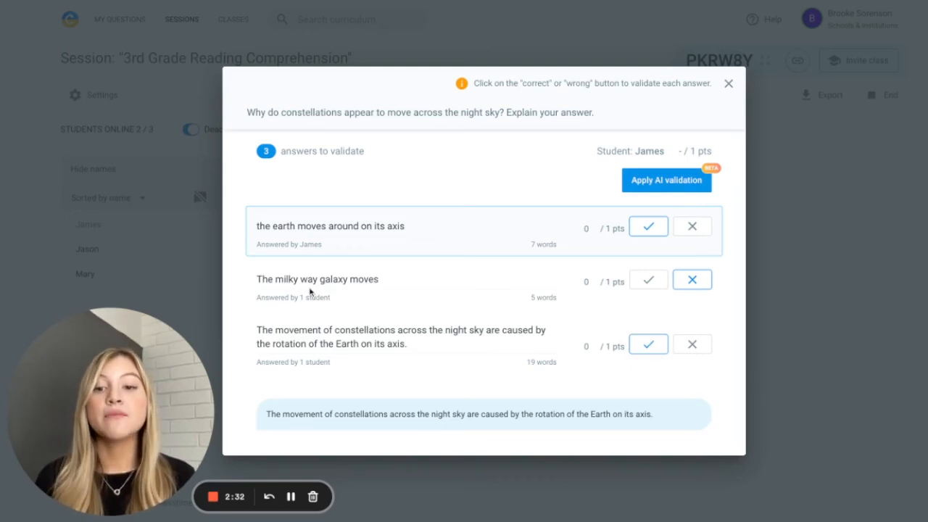
pyautogui.moveTo(334, 290)
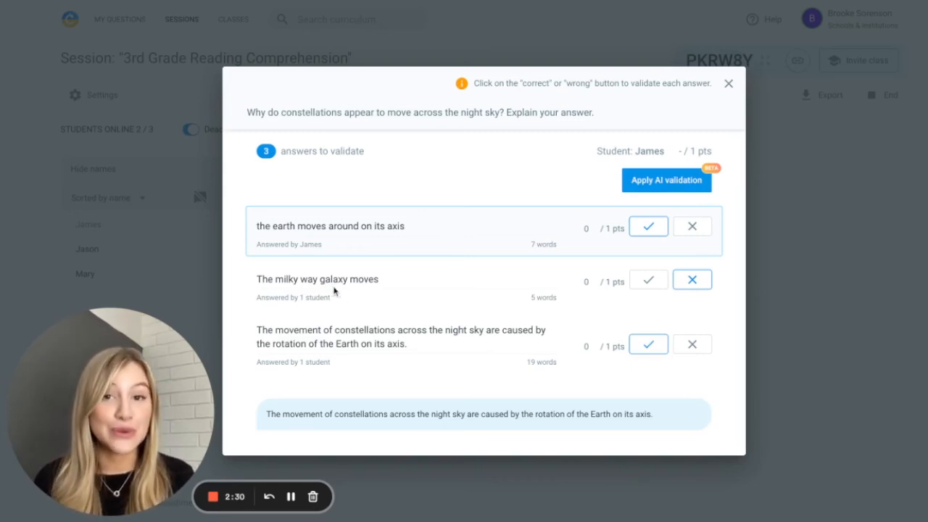
pyautogui.moveTo(348, 256)
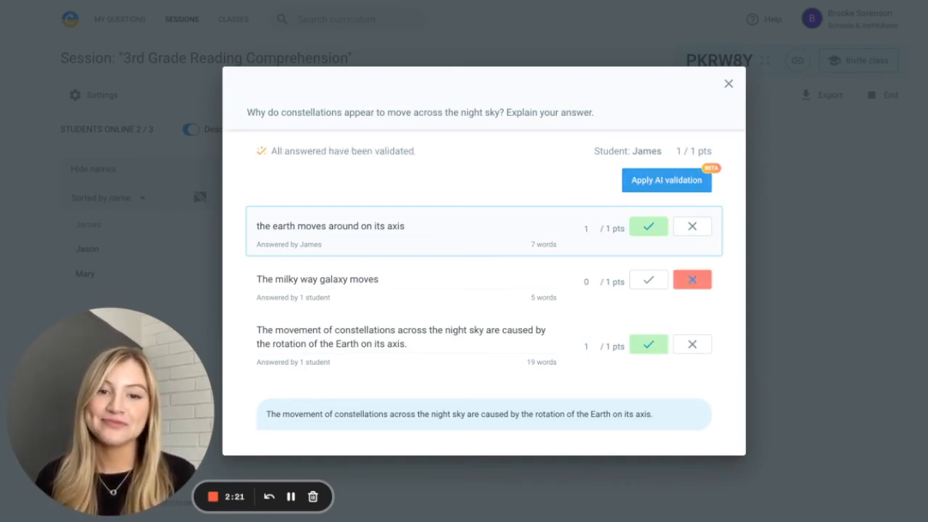
pyautogui.click(666, 180)
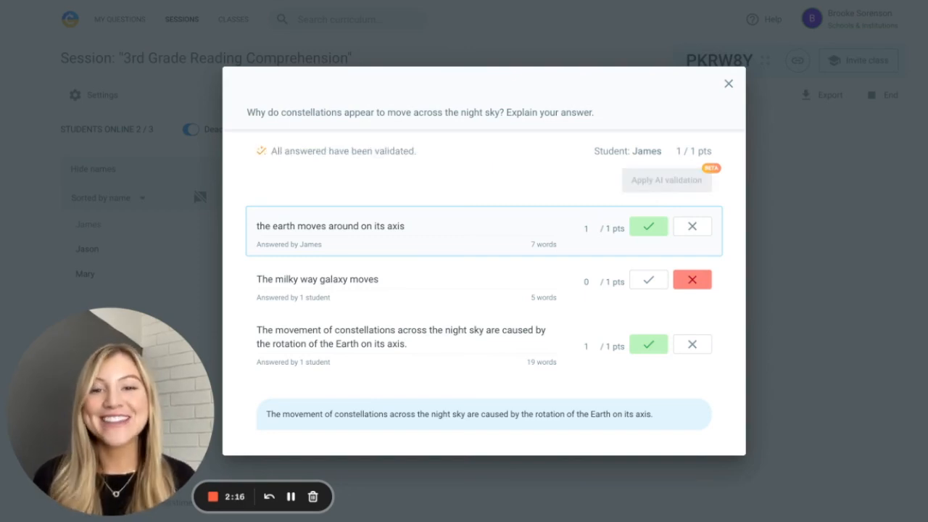